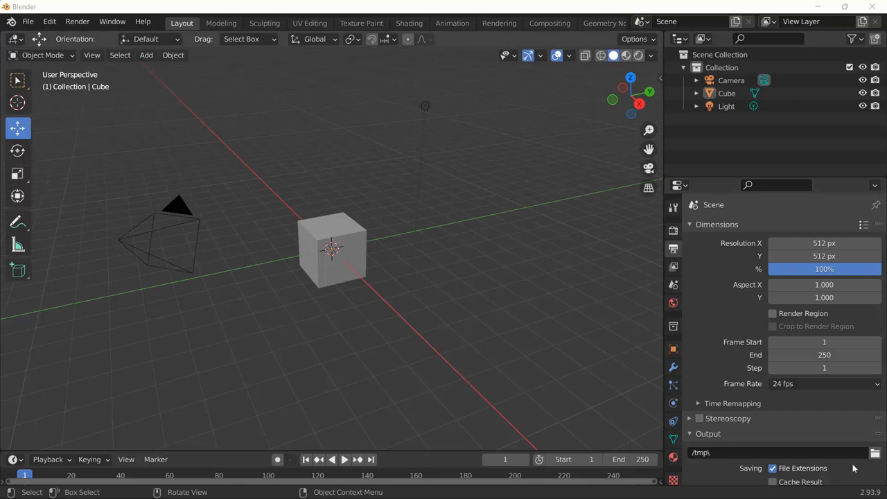
mouse_move(399, 305)
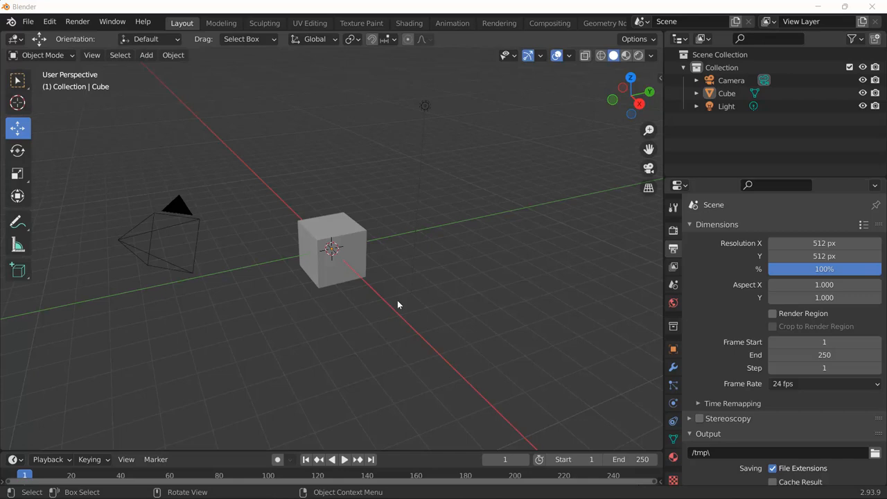
mouse_move(270, 325)
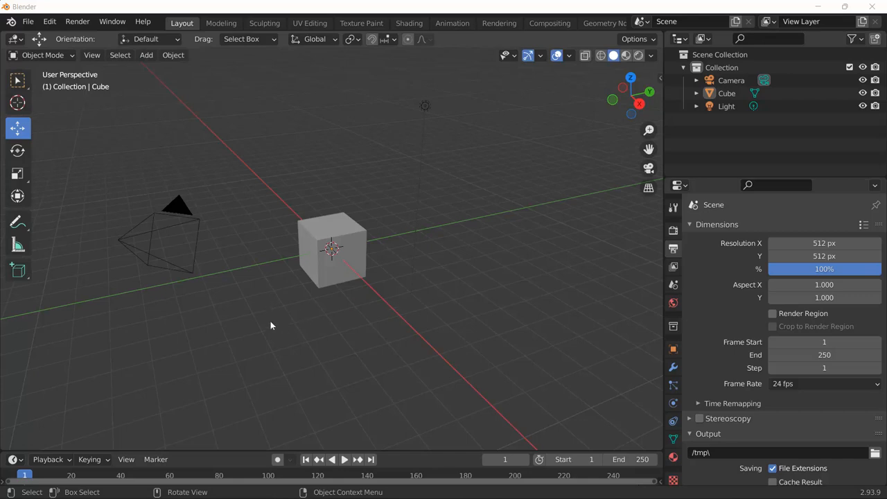
Step: Render an image of the current scene and close the result
click(78, 22)
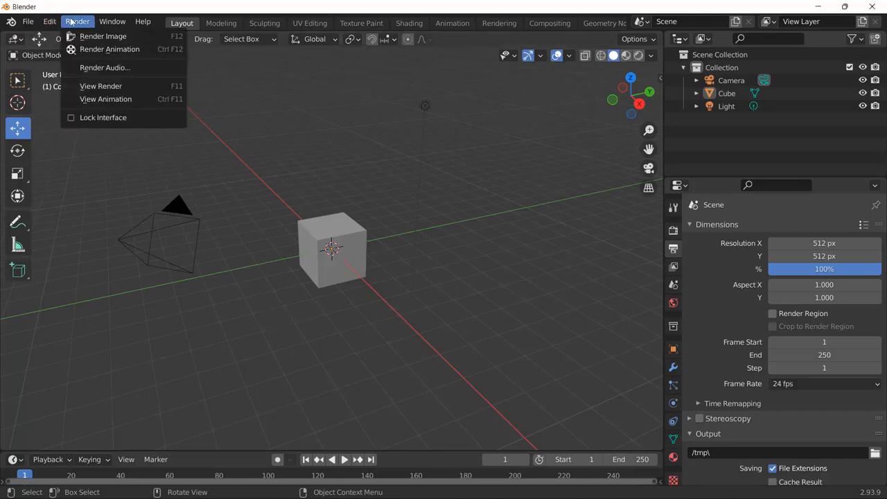
click(102, 36)
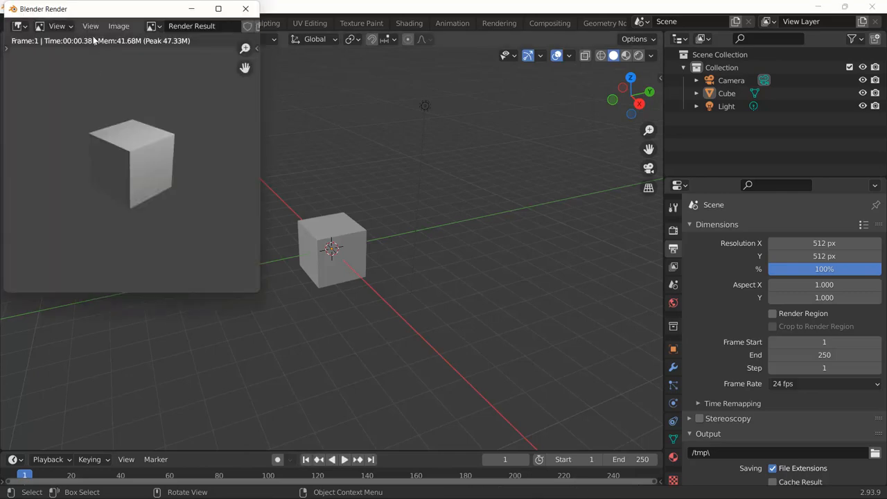
mouse_move(235, 35)
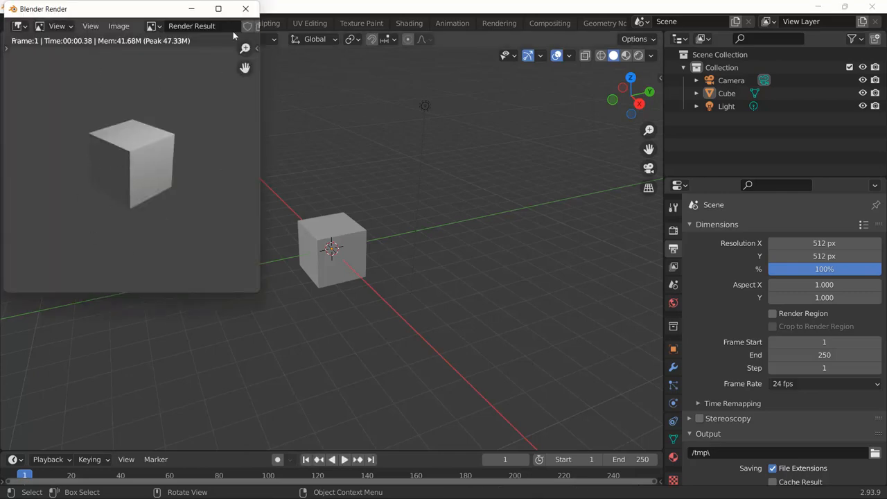
click(245, 8)
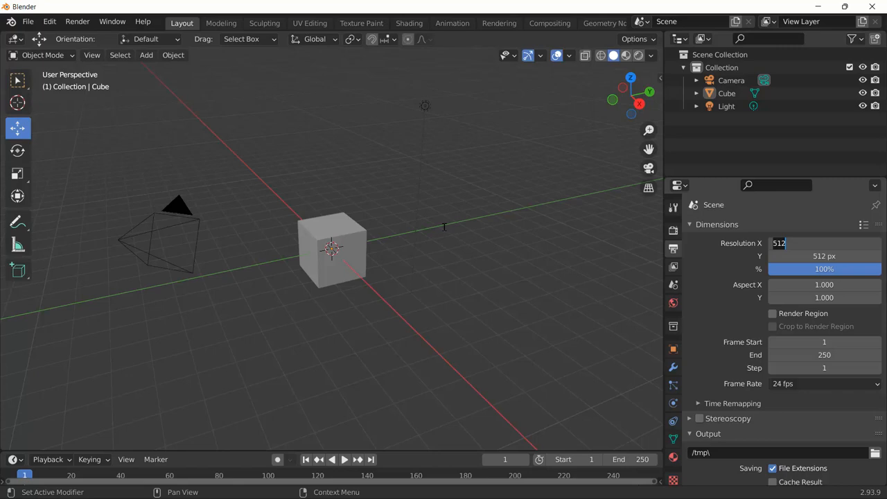
mouse_move(469, 214)
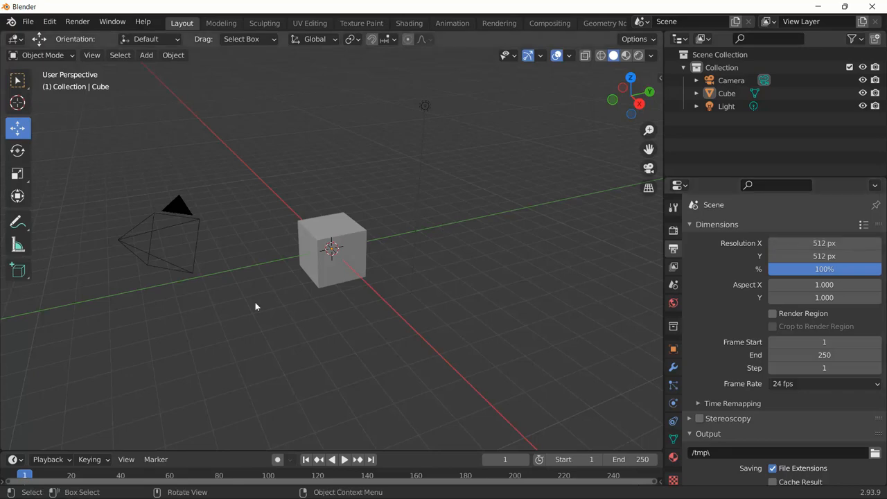
Step: Add a UV sphere beside the cube and move the render window aside
click(146, 56)
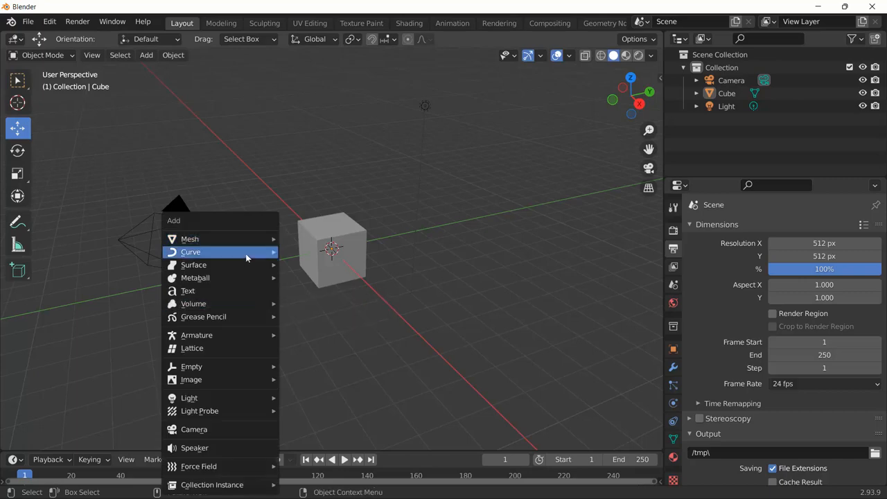
mouse_move(189, 238)
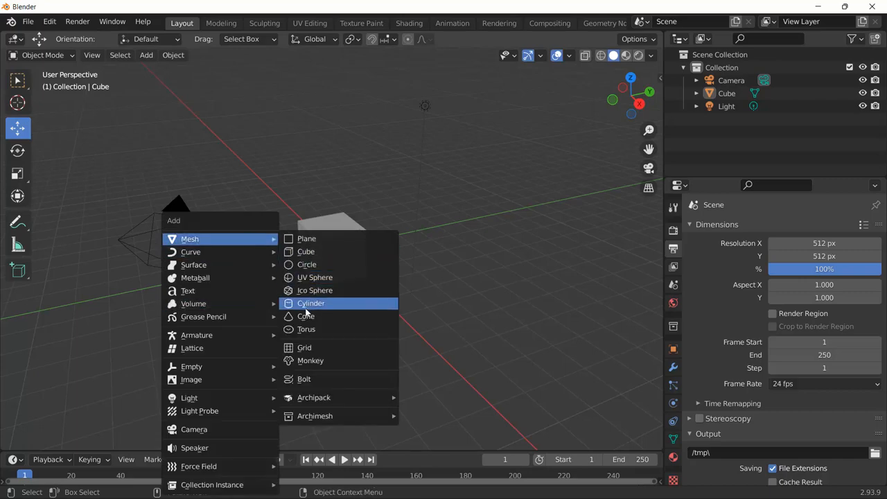
mouse_move(315, 277)
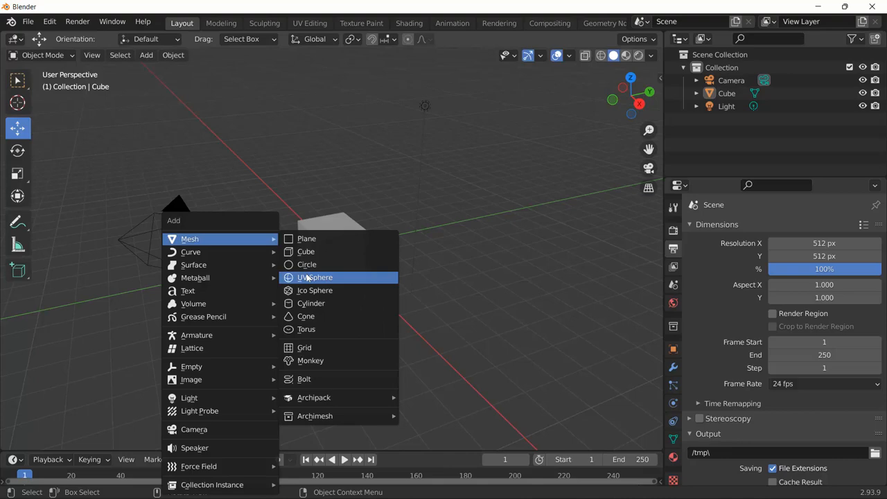
click(316, 277)
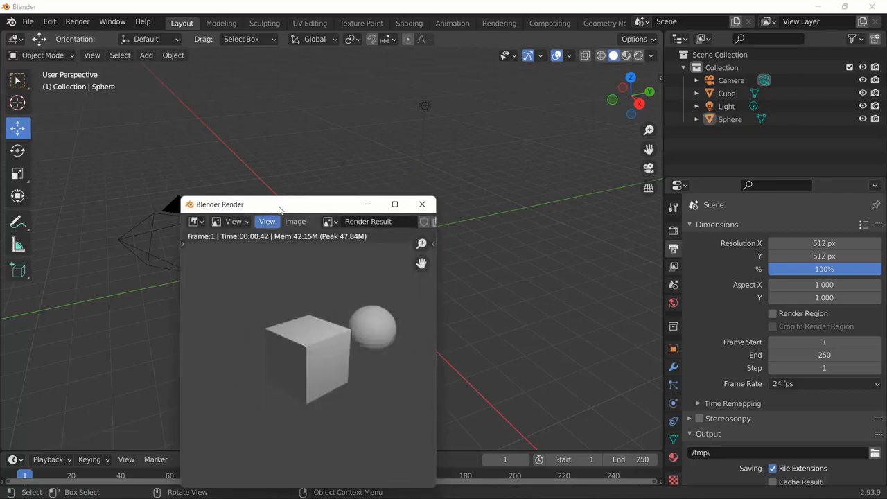
drag(221, 204, 78, 97)
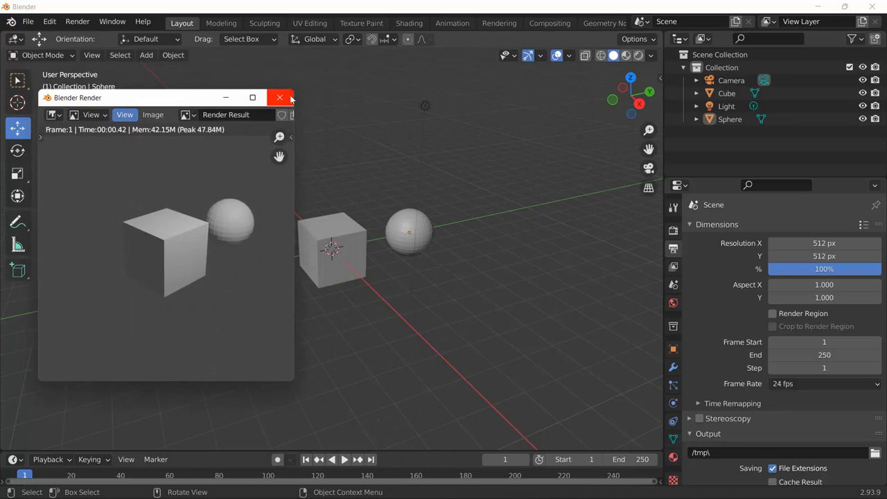
click(280, 97)
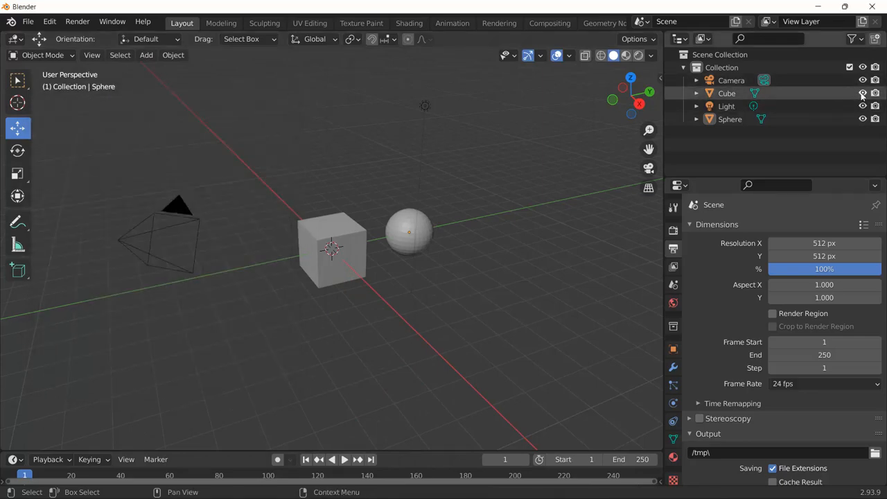
click(862, 93)
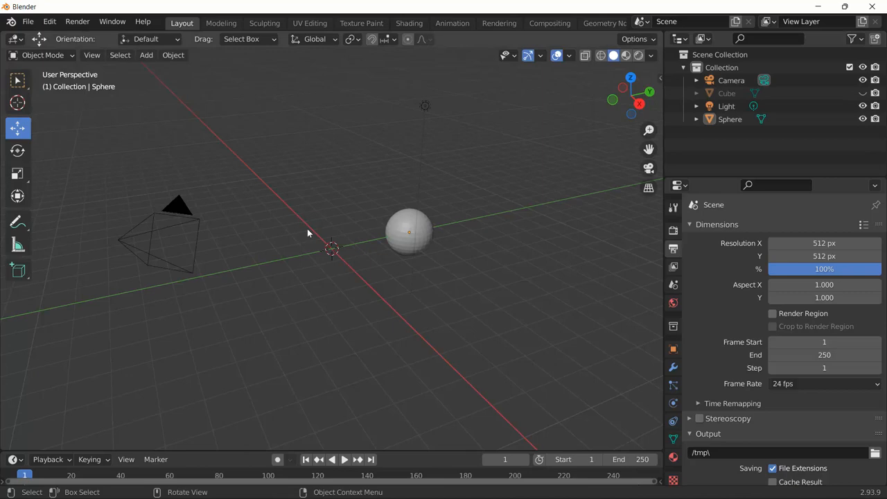
mouse_move(321, 271)
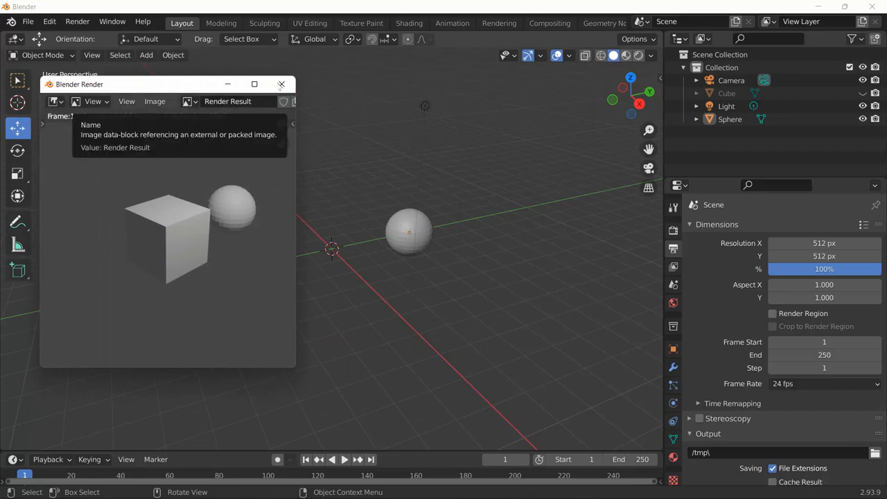
click(281, 85)
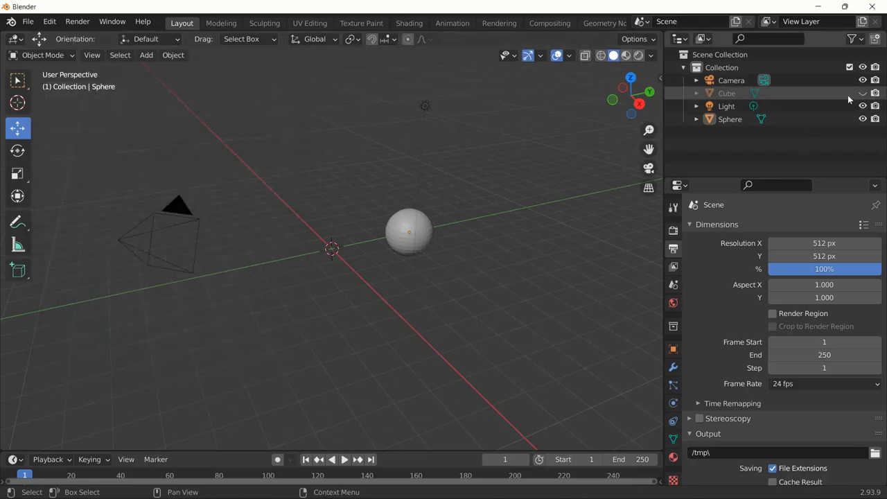
click(862, 93)
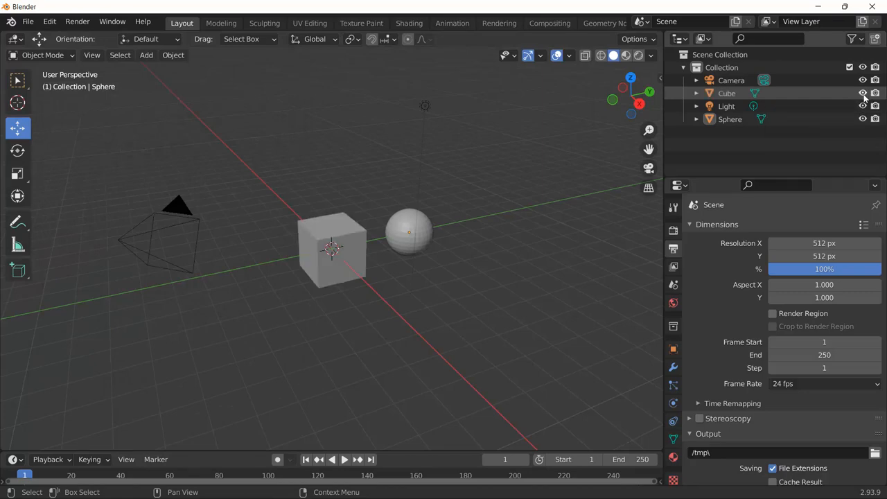
mouse_move(876, 93)
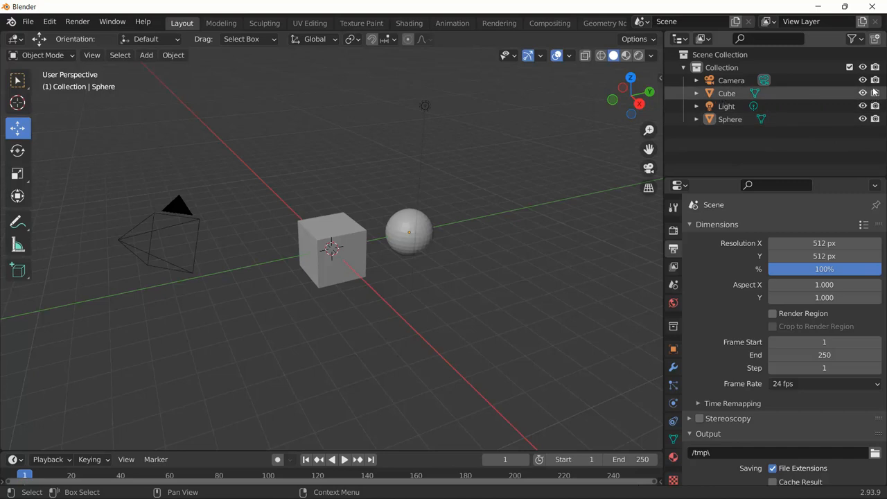
mouse_move(875, 94)
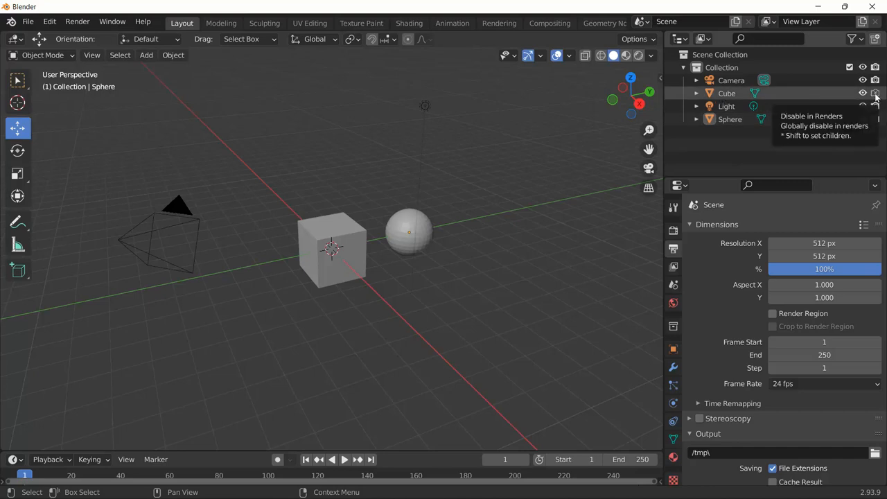
mouse_move(235, 302)
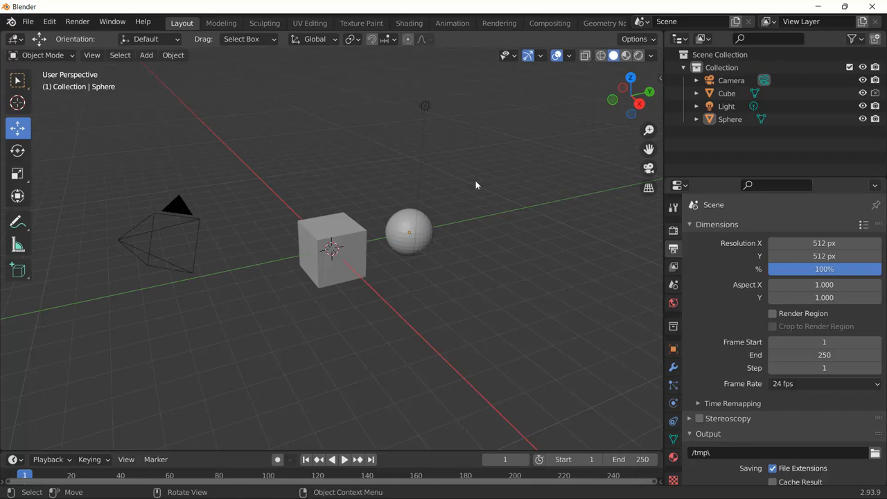
click(853, 39)
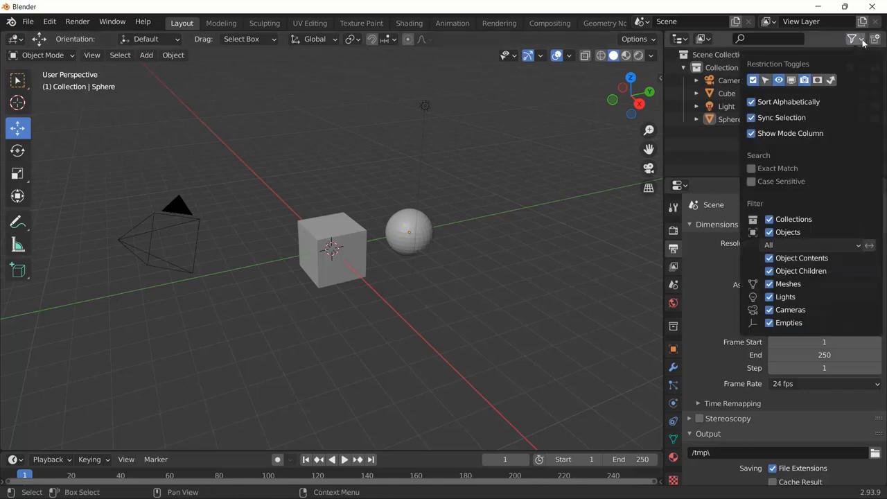
mouse_move(804, 79)
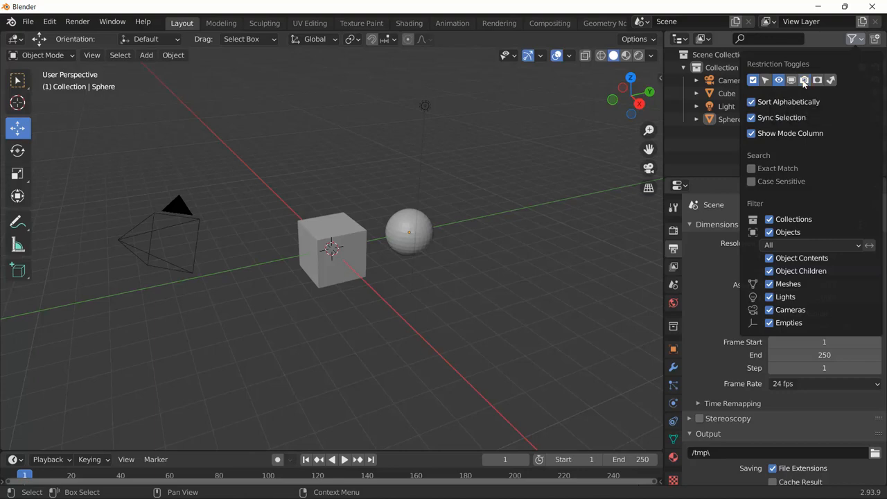
mouse_move(823, 67)
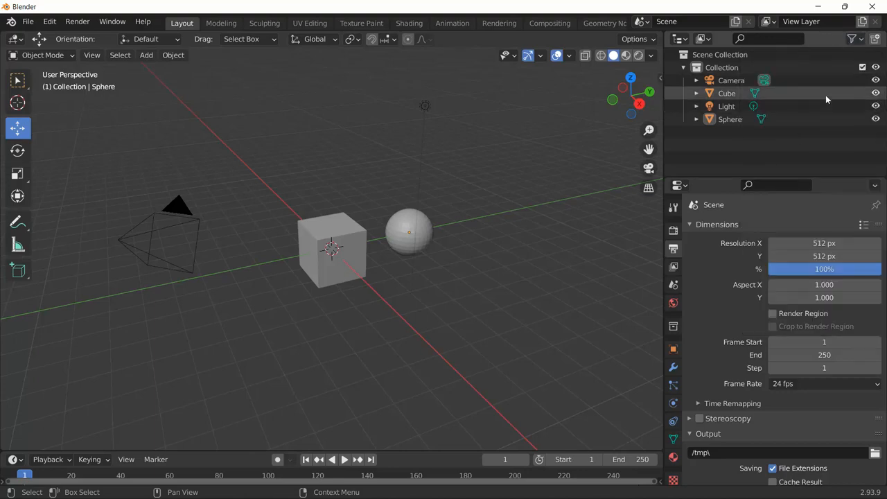
click(853, 39)
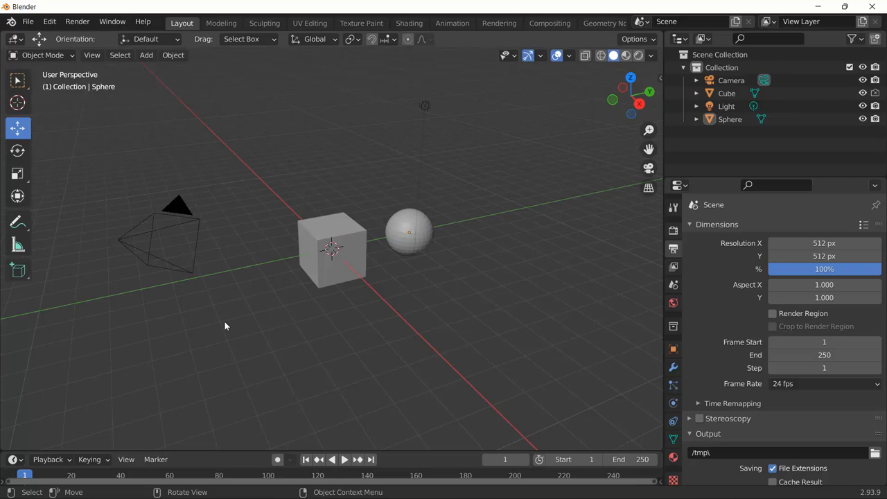
Step: Add a second cube (Cube.001) to the scene and select it
click(145, 56)
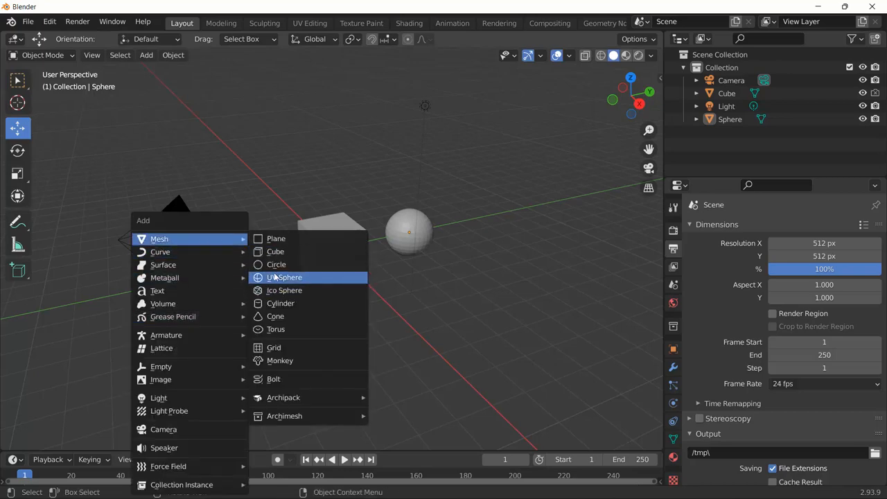
click(274, 251)
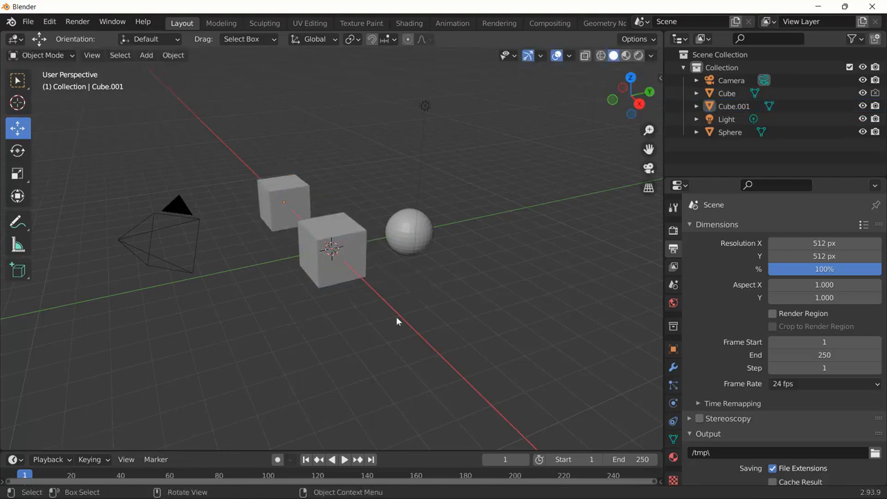
click(283, 201)
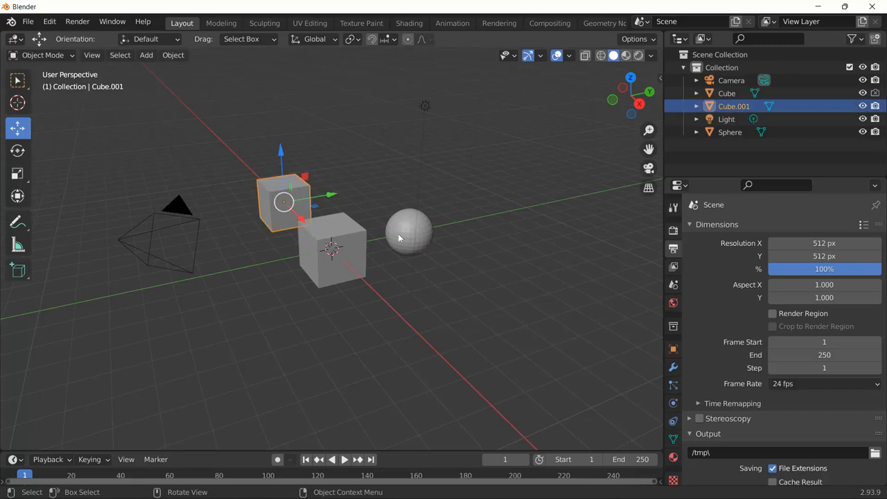
Step: Render the scene showing both cubes and the sphere, then close the result
click(409, 233)
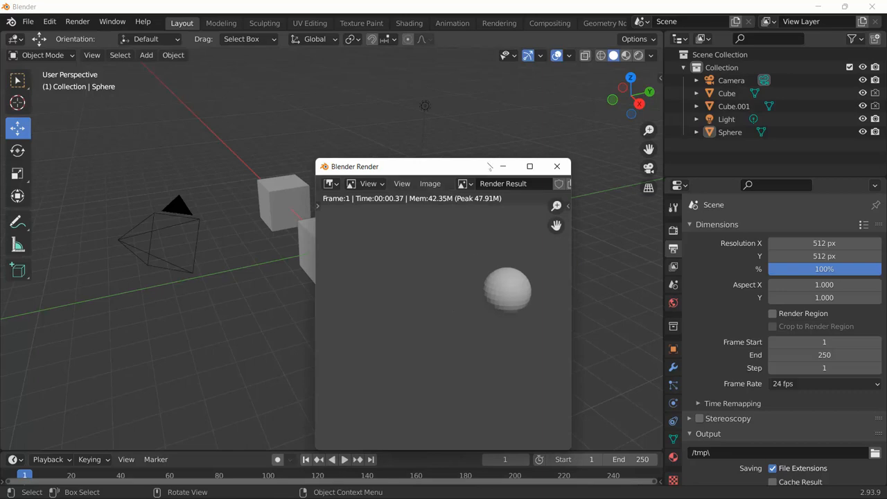
click(557, 166)
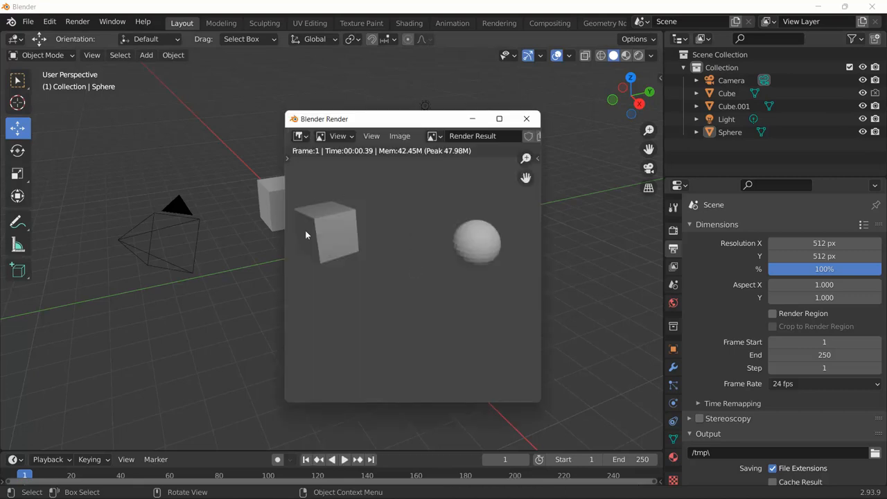
drag(324, 119, 210, 272)
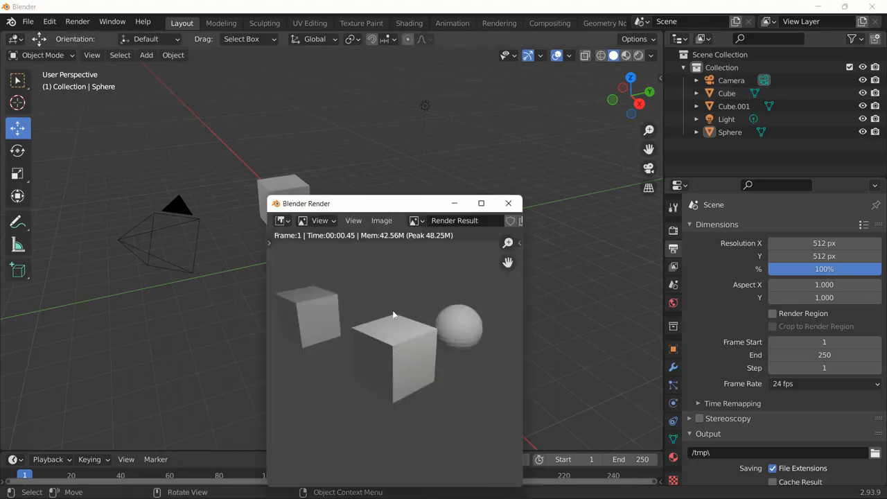
click(382, 220)
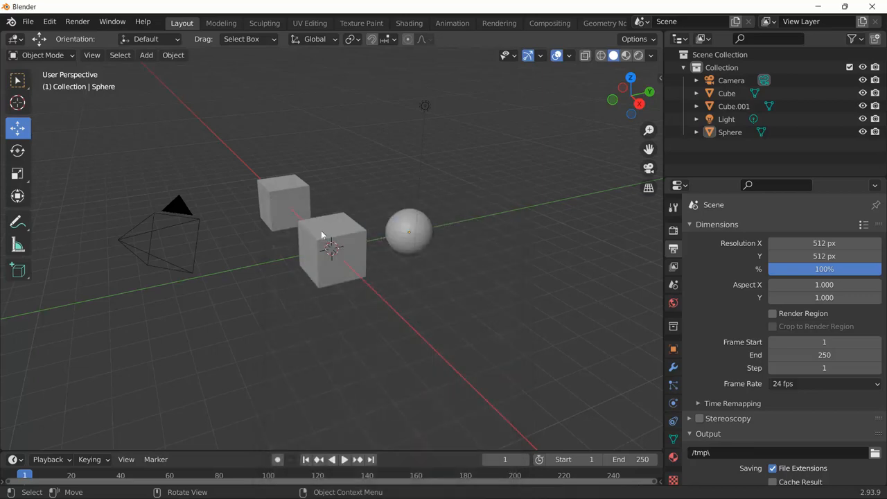
mouse_move(372, 172)
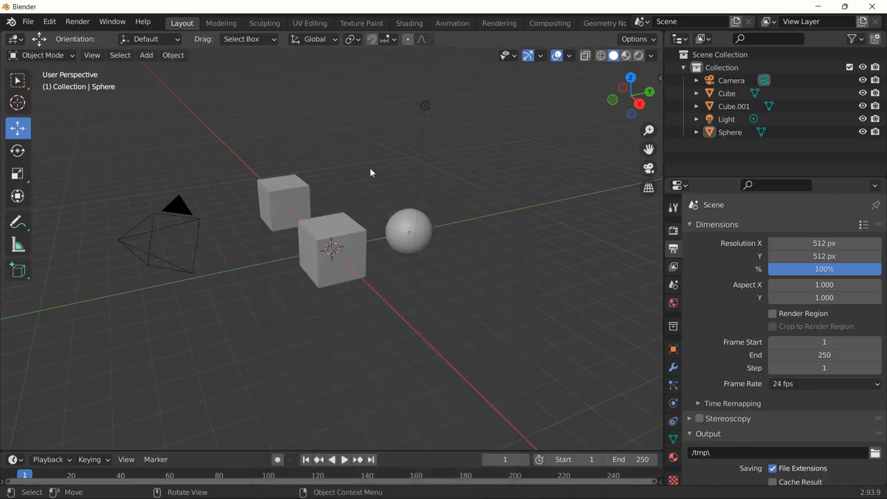